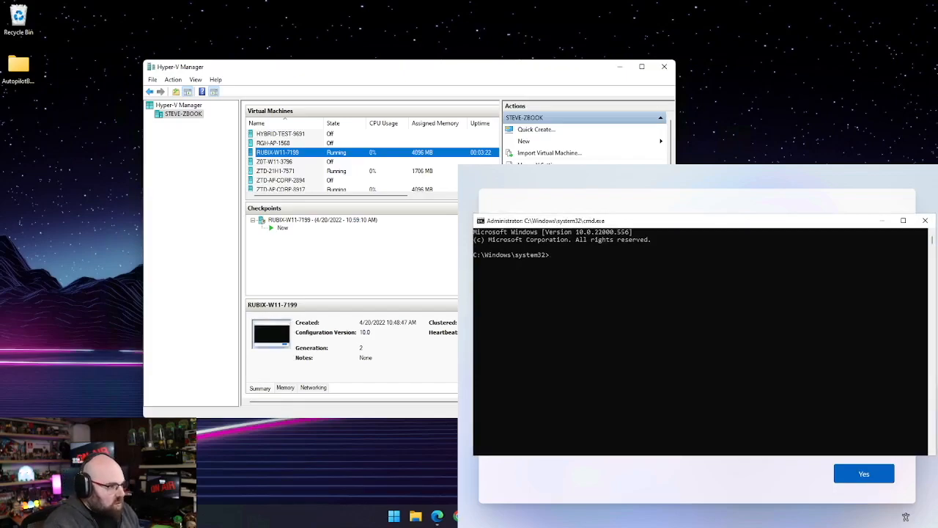
# - Start PowerShell and run Get-InstalledModule and Get-LocalUser to list modules and local accounts
pyautogui.write('powershell')
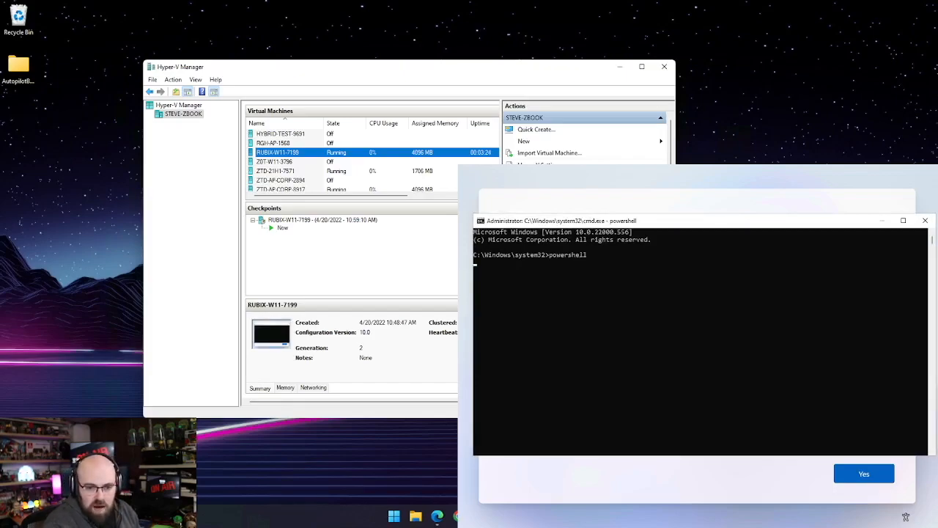
pyautogui.write('Get-InstalledModule')
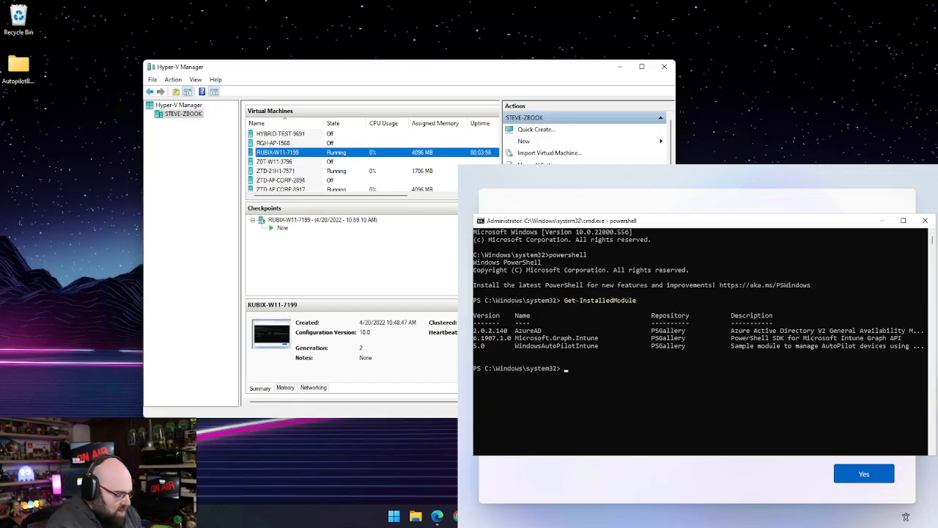
pyautogui.write('get-loca')
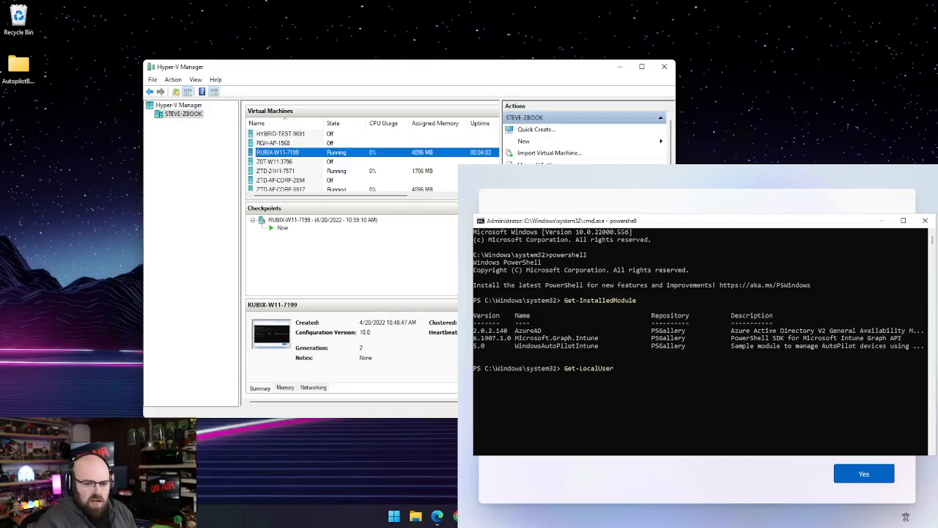
pyautogui.press('enter')
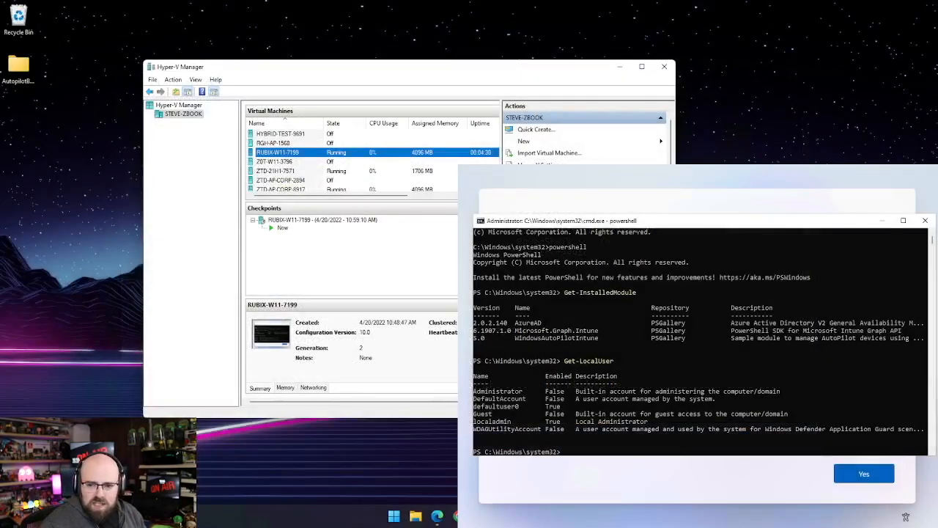
pyautogui.click(863, 473)
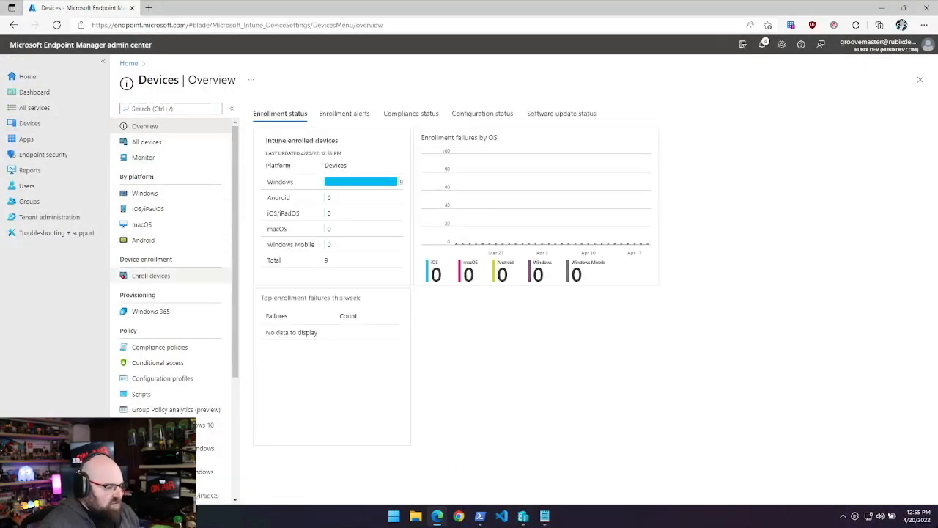
# - Navigate to Enroll devices > Windows Autopilot devices and view one device's properties
pyautogui.click(149, 276)
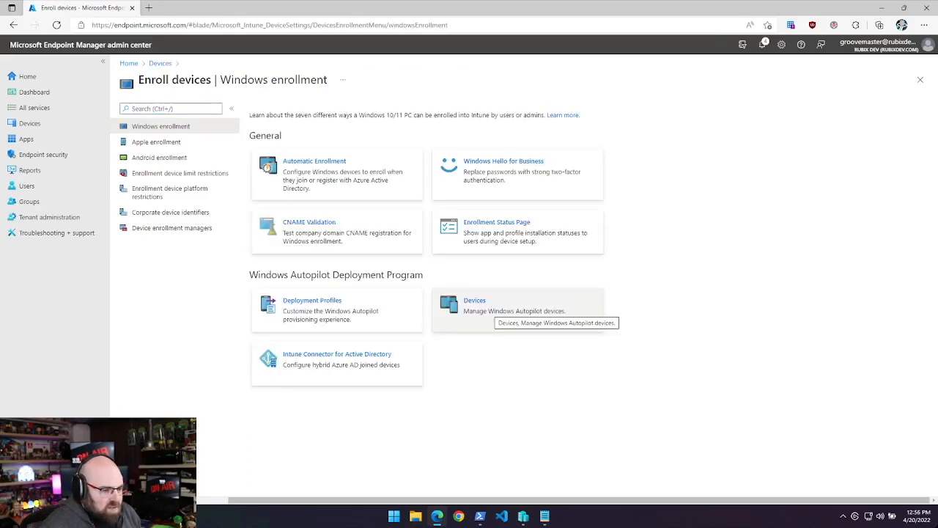
pyautogui.click(475, 299)
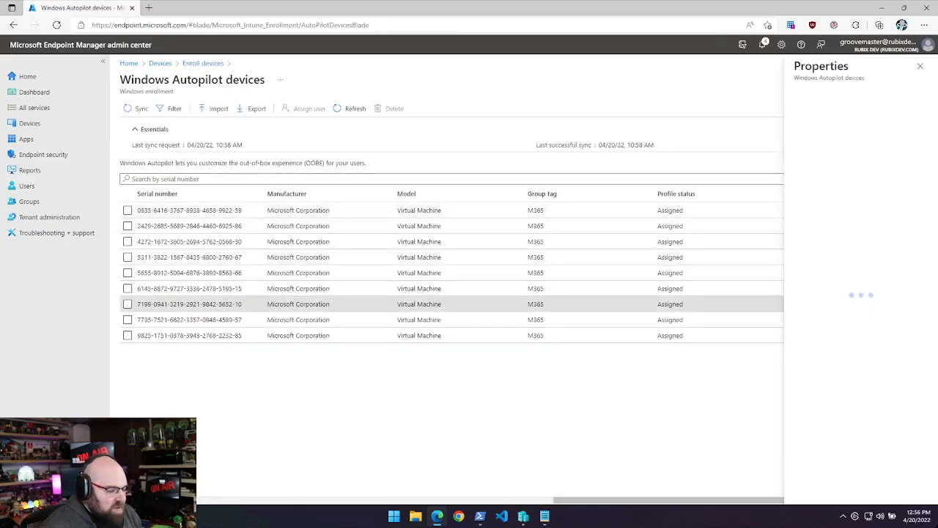
pyautogui.click(189, 303)
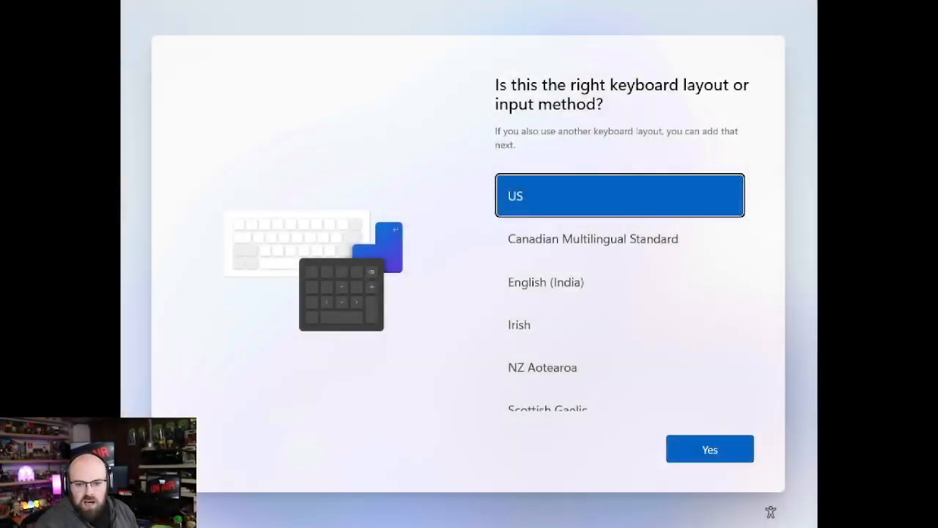
# - Confirm US keyboard layout and skip adding a second layout
pyautogui.click(708, 448)
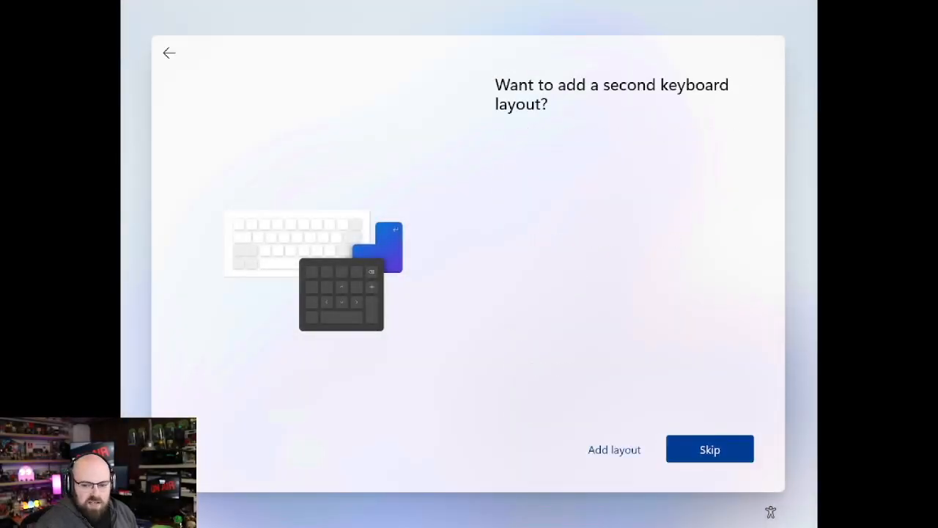
pyautogui.click(710, 449)
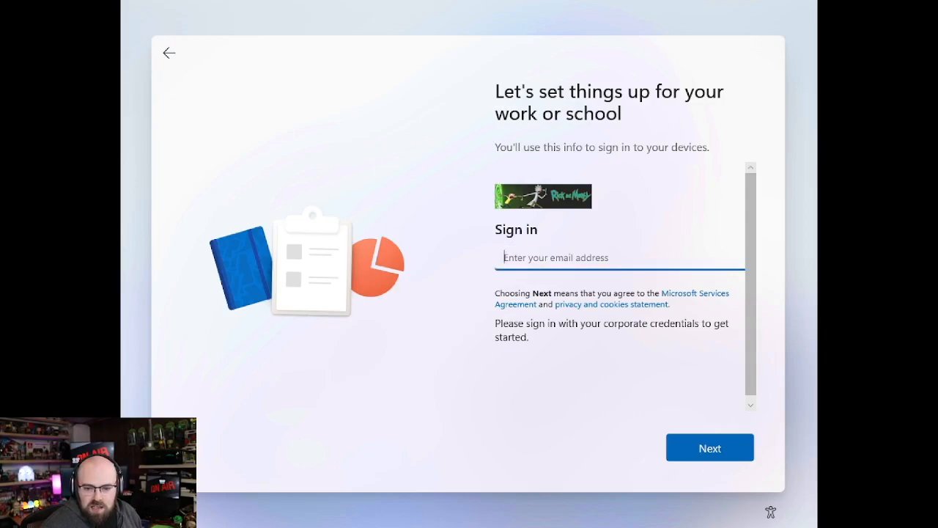
# - Enter a work email, continue, then go back to correct the account
pyautogui.click(619, 258)
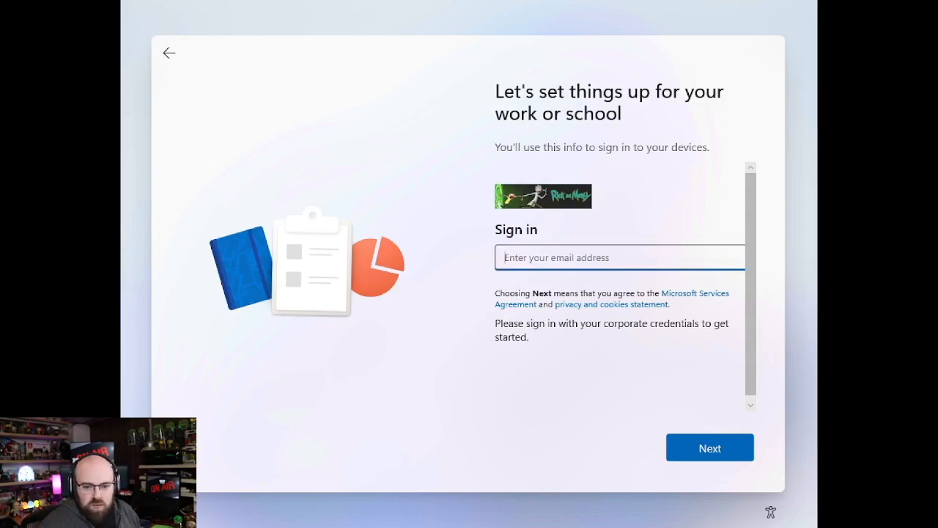
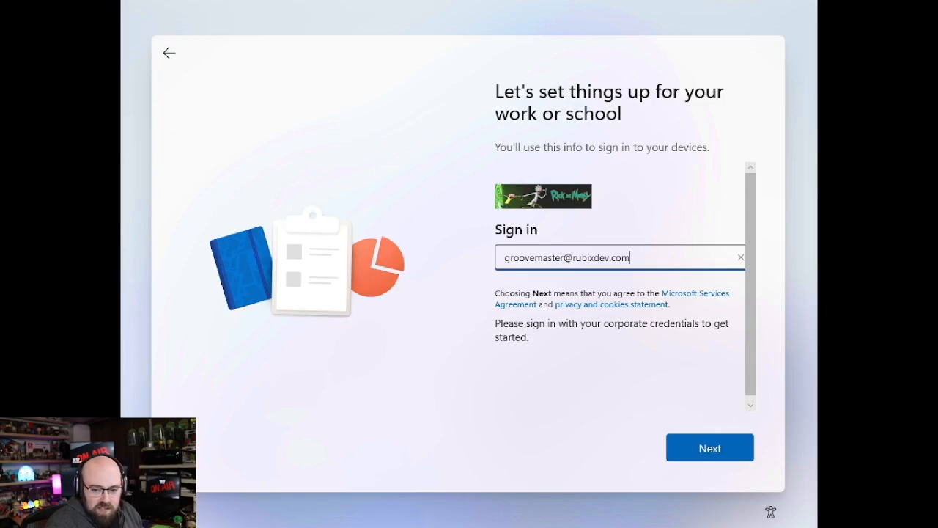
pyautogui.click(710, 449)
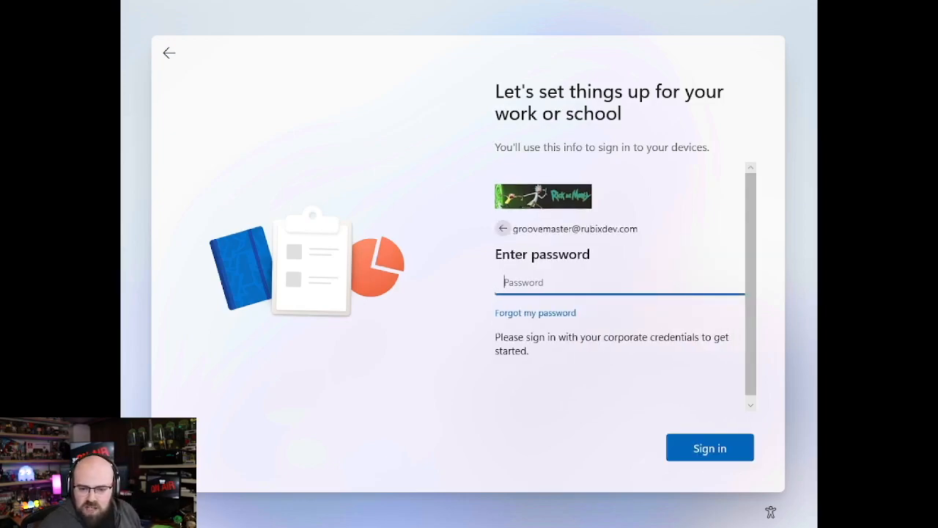
pyautogui.click(502, 228)
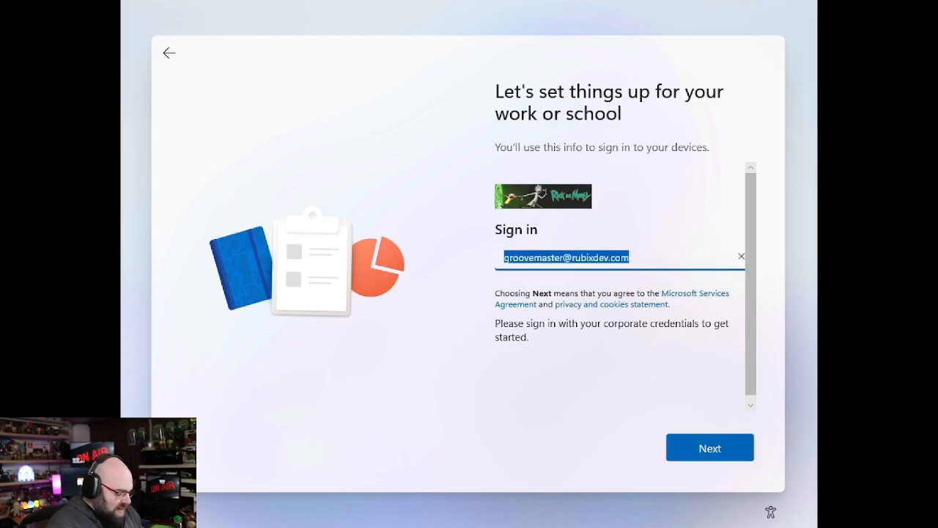
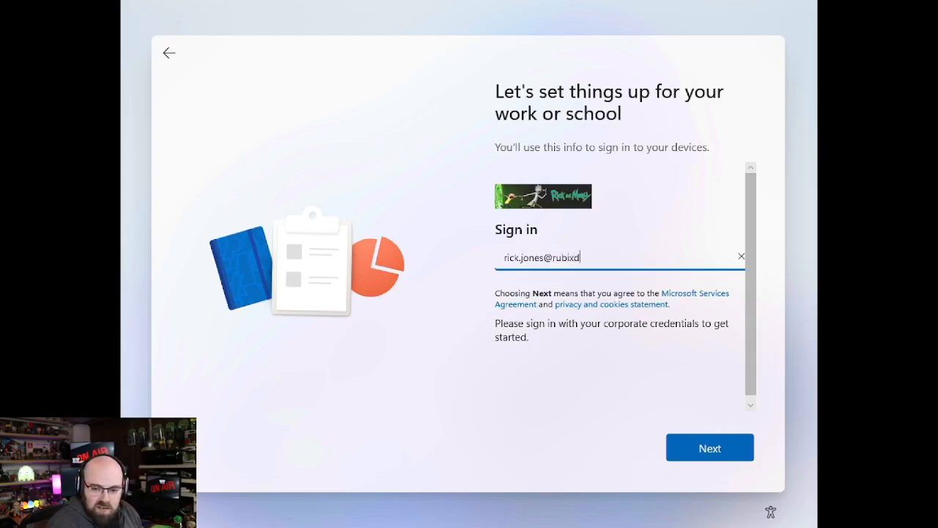
pyautogui.click(710, 447)
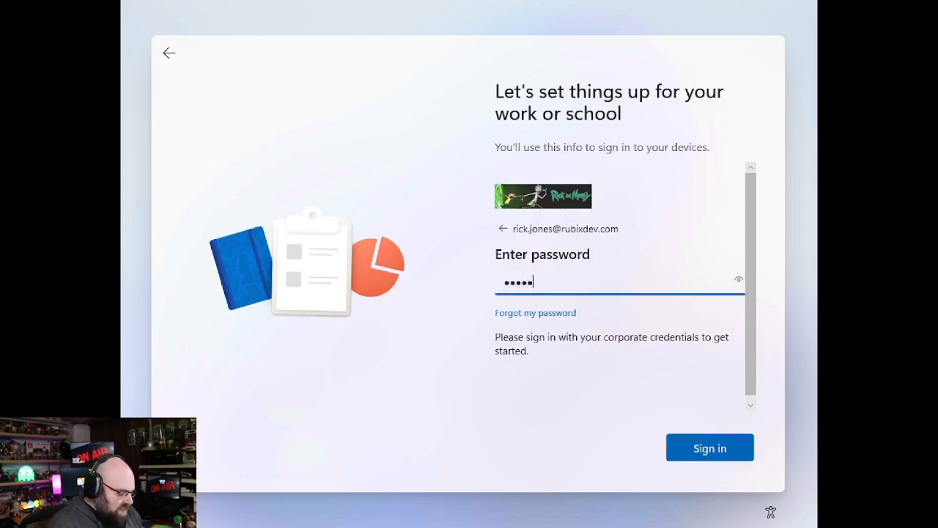
pyautogui.write('password')
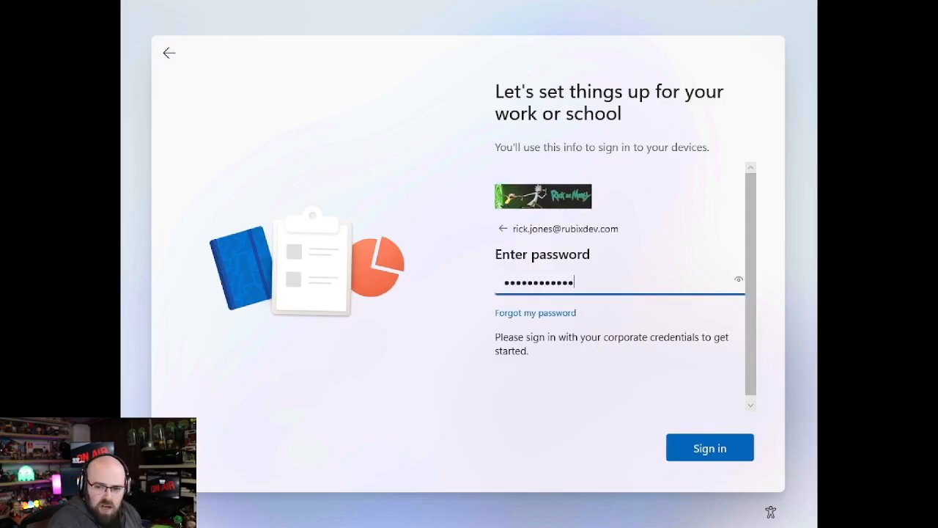
pyautogui.click(710, 449)
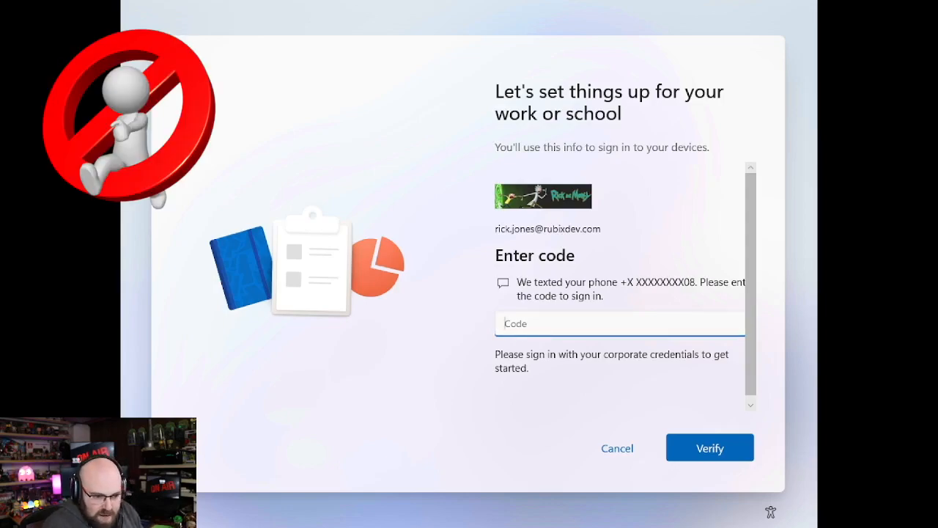
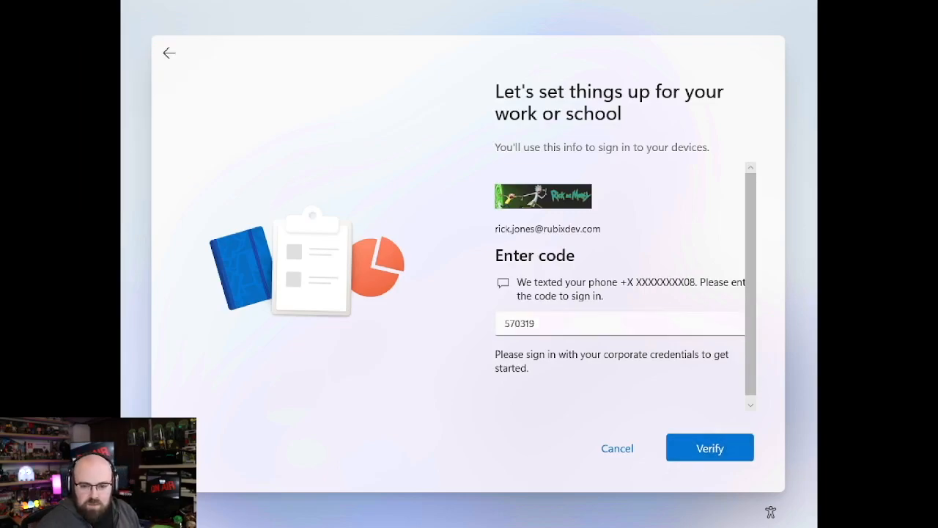
pyautogui.click(710, 447)
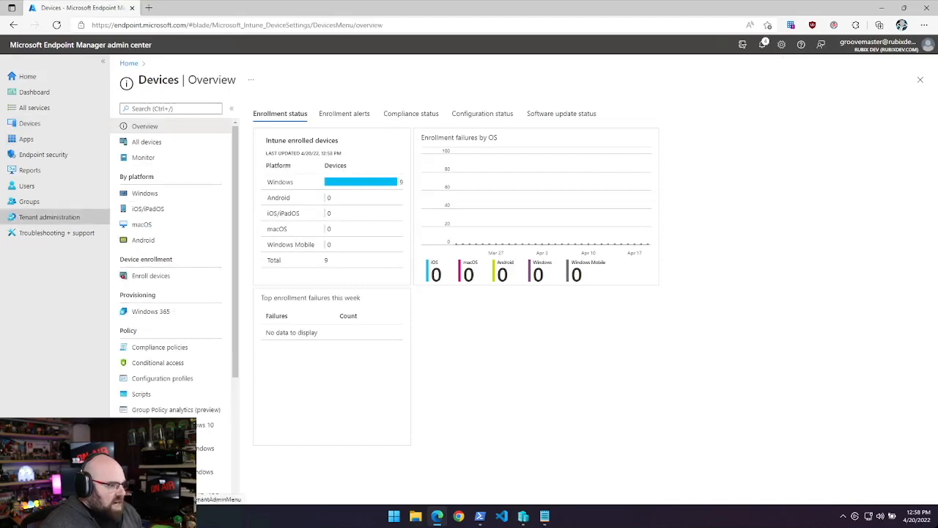
# - Navigate to Enroll devices > deployment profiles and view the Default M365 Corp Profile settings
pyautogui.click(151, 275)
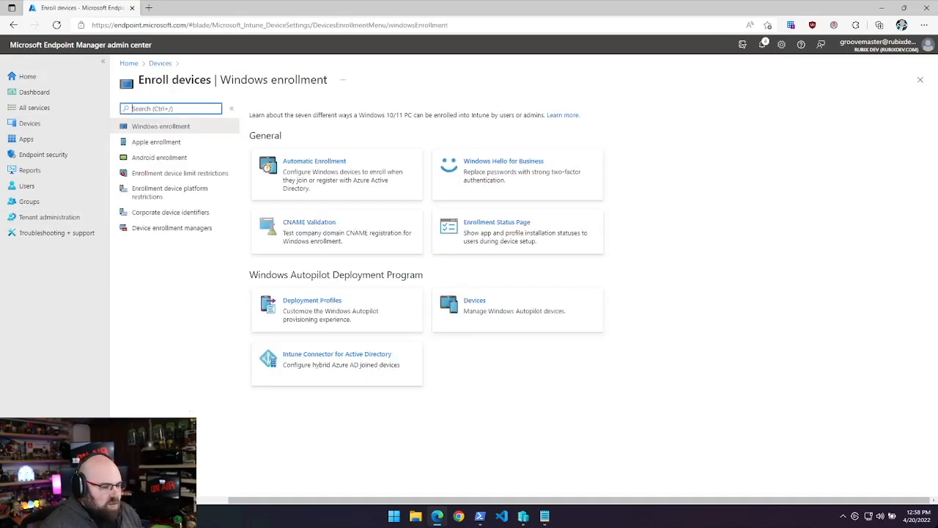
pyautogui.click(312, 299)
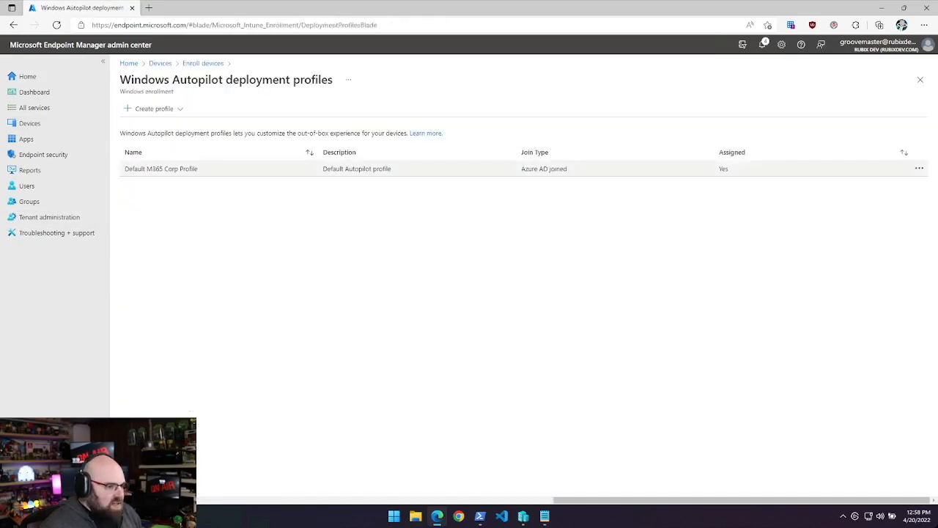
pyautogui.click(161, 169)
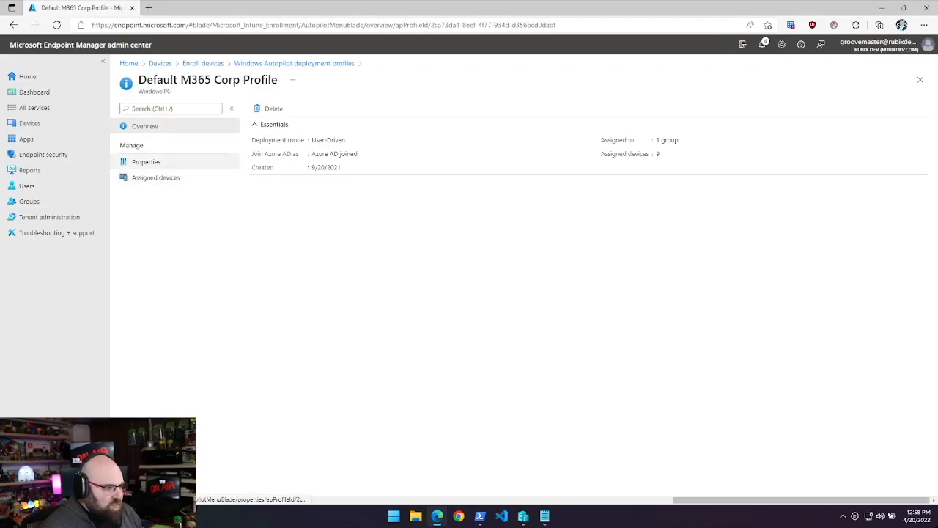
pyautogui.click(147, 161)
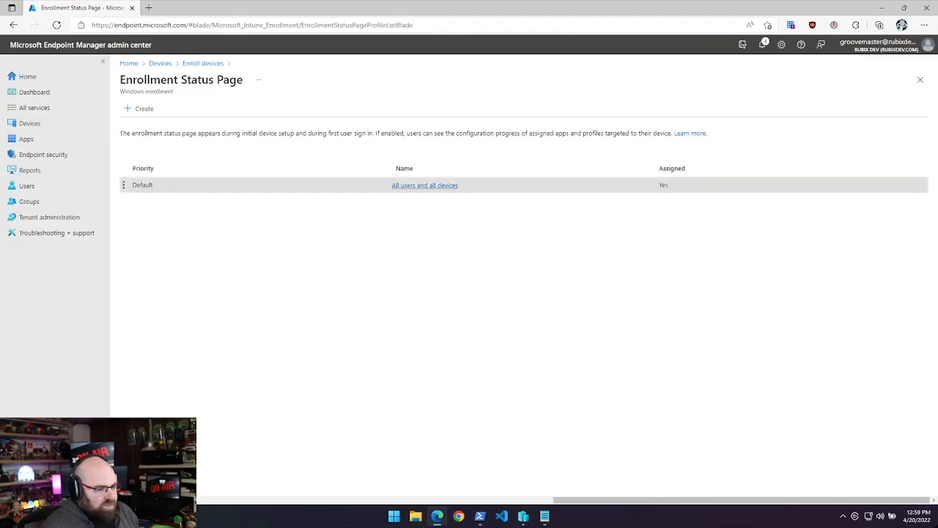
# - Review the All users and all devices enrollment status page profile's properties and required apps
pyautogui.click(425, 185)
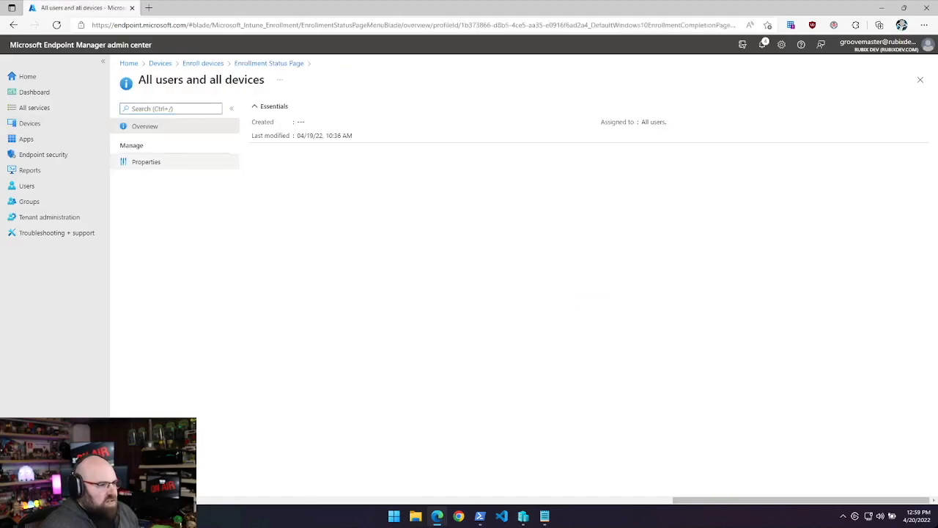
pyautogui.click(146, 161)
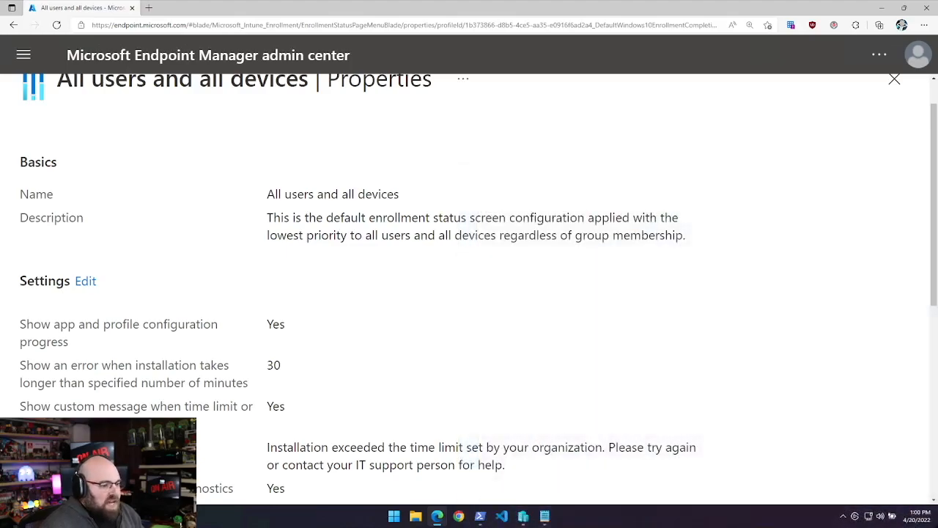
pyautogui.scroll(-3)
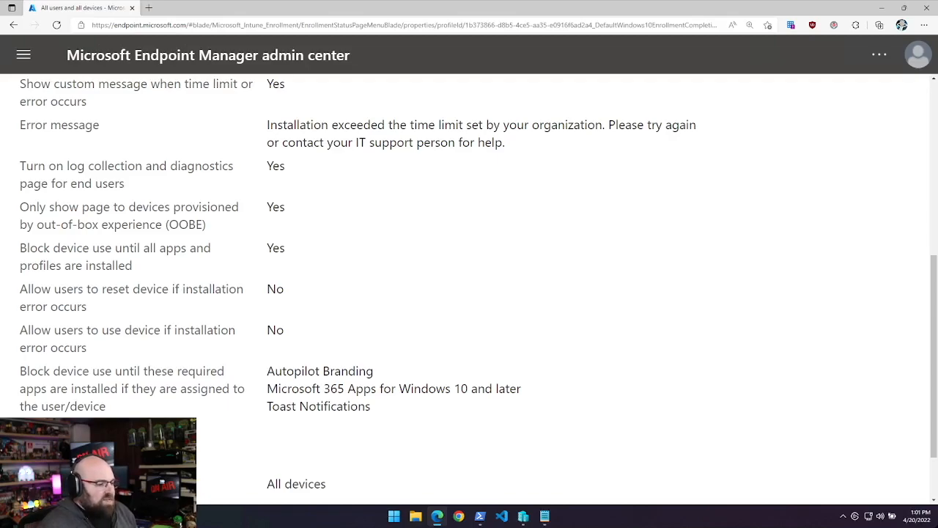
pyautogui.scroll(-3)
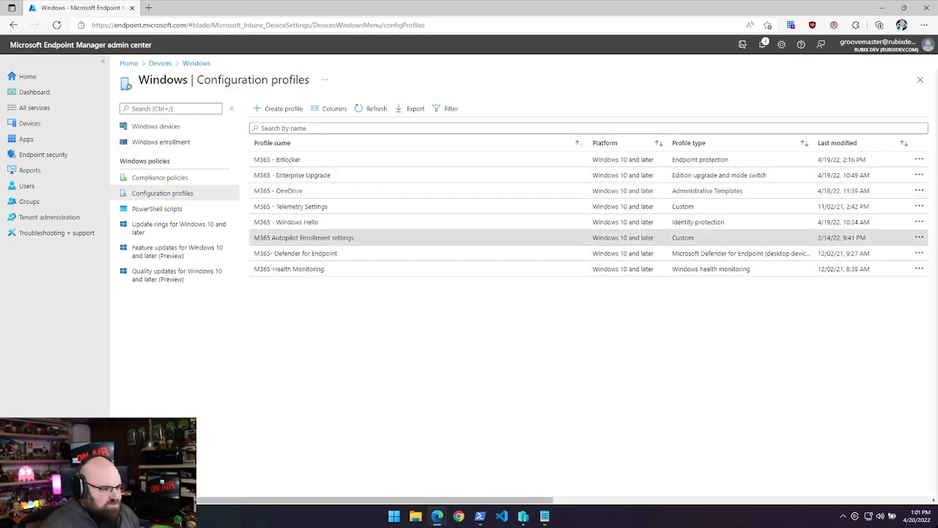
# - Review the M365 Autopilot Enrollment settings profile's assignments and configuration settings
pyautogui.click(303, 237)
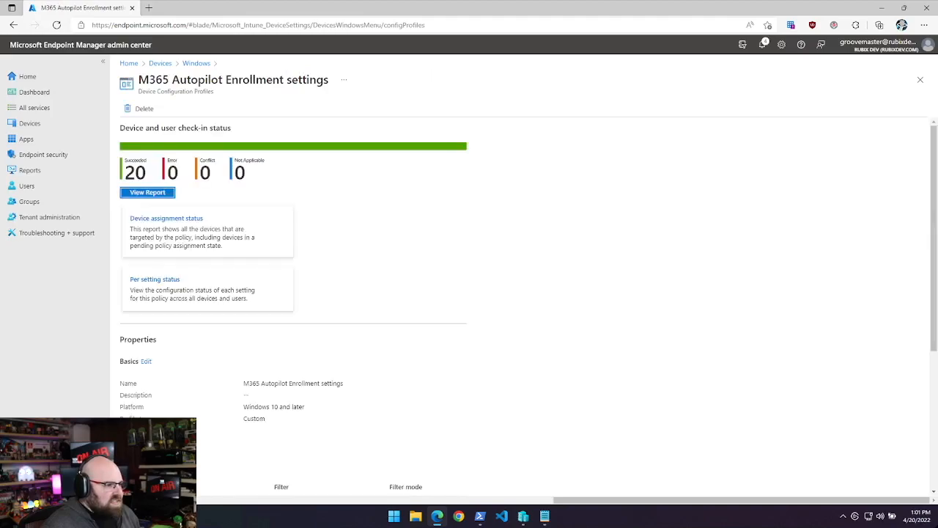
pyautogui.scroll(-3)
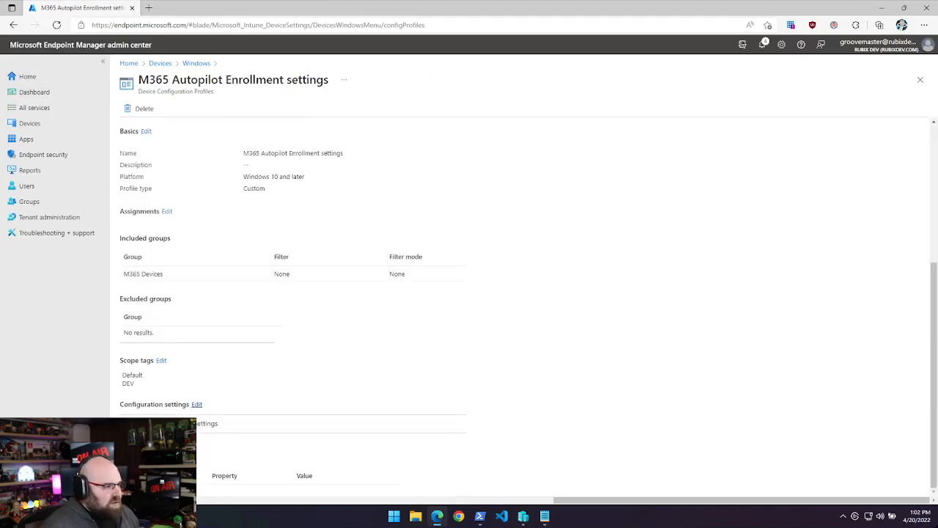
pyautogui.click(197, 404)
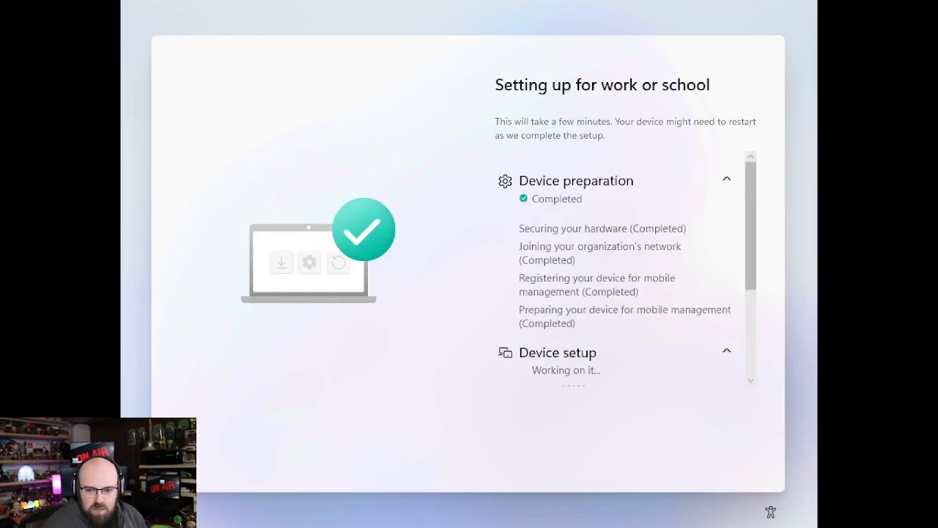
pyautogui.scroll(-3)
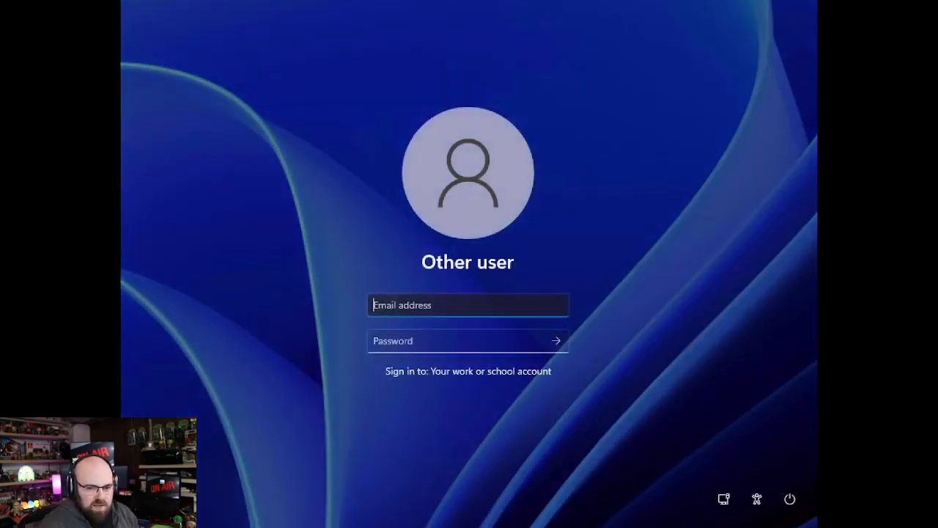
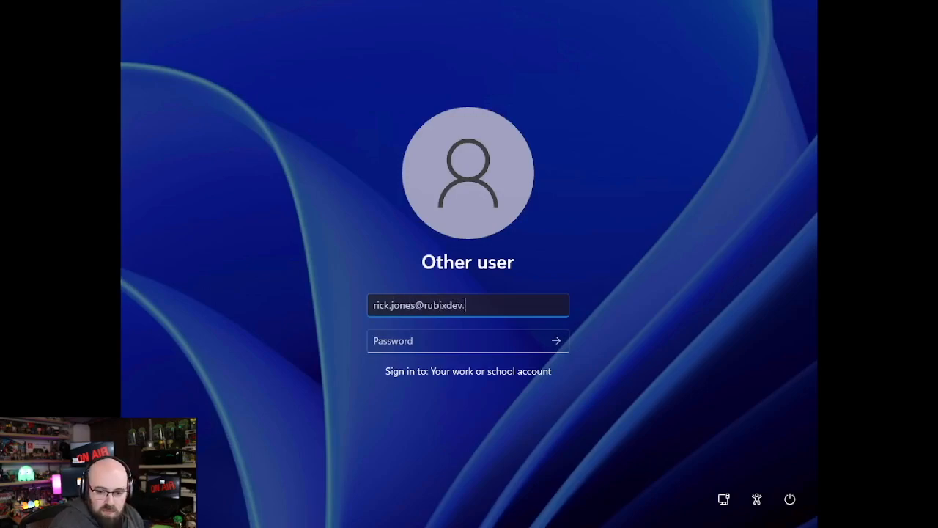
pyautogui.write('•••••')
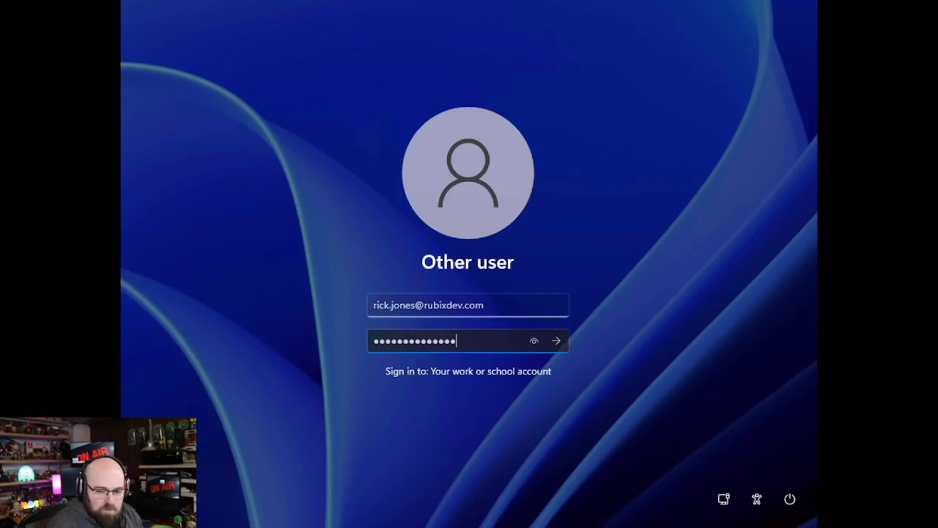
pyautogui.click(555, 340)
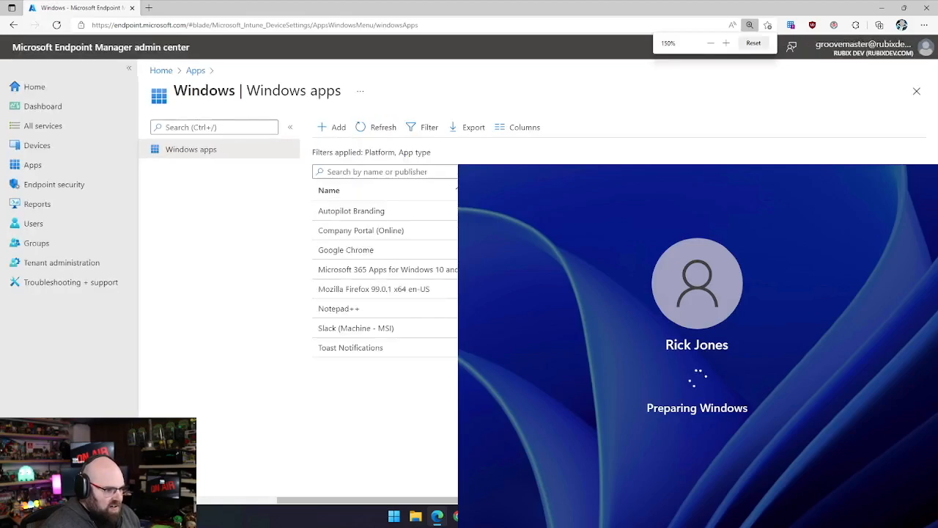
# - View the Windows apps list in Endpoint Manager while the VM reaches the desktop
pyautogui.click(753, 42)
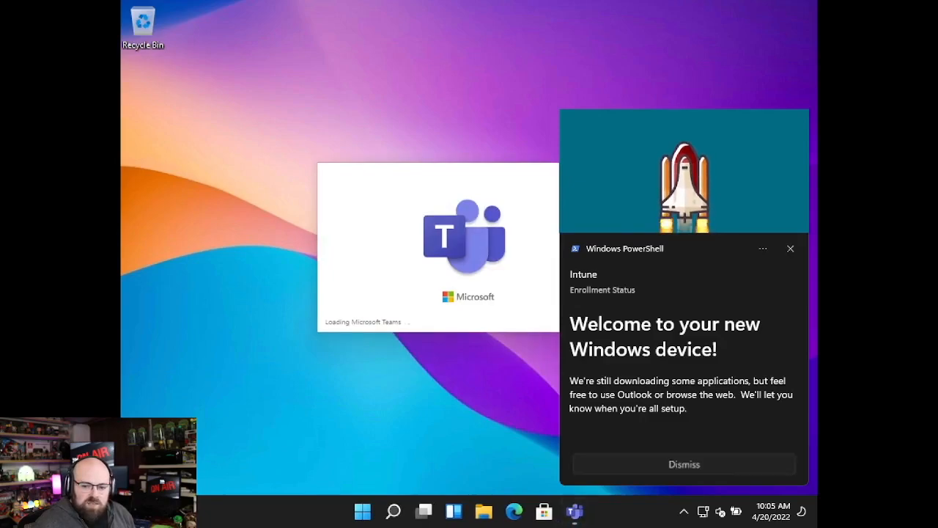
# - Dismiss the Intune welcome notification and close the Teams splash window
pyautogui.click(683, 463)
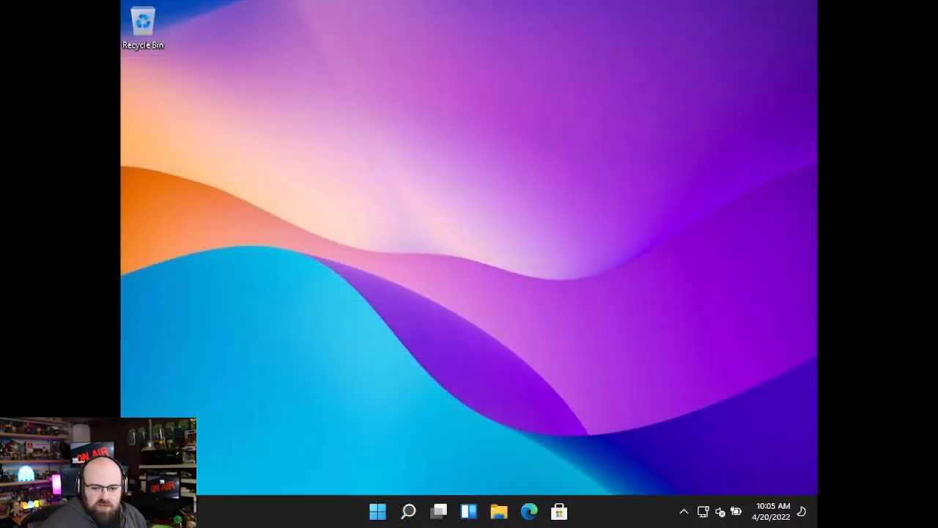
pyautogui.click(379, 510)
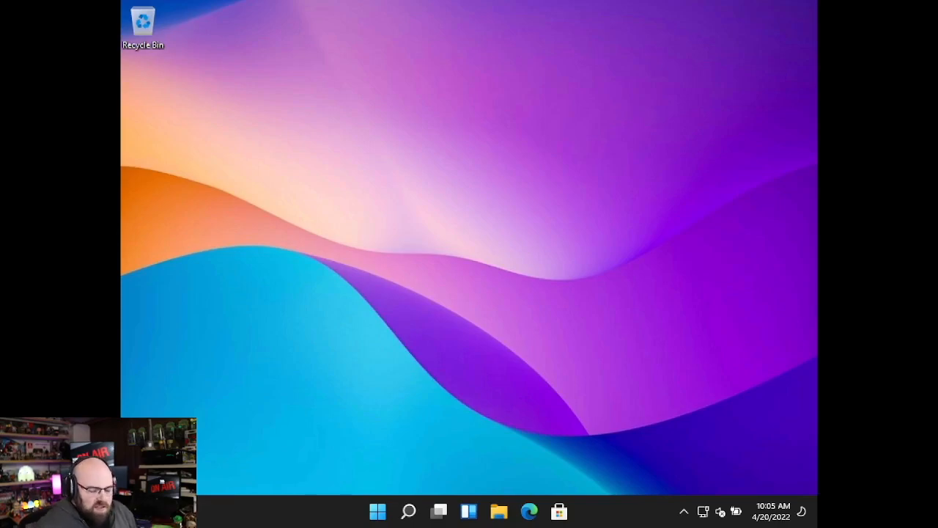
# - Launch Registry Editor from Start search (regedit) and maximize its window
pyautogui.click(408, 511)
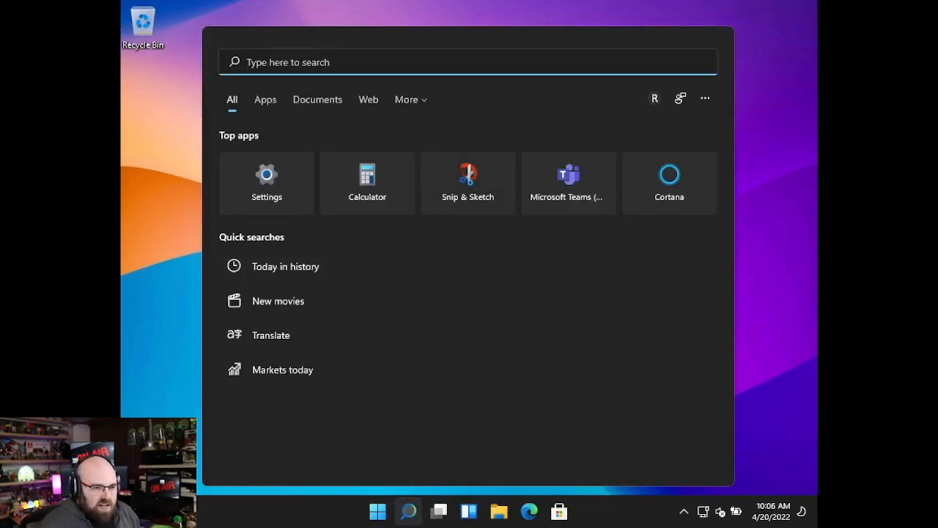
pyautogui.write('teams')
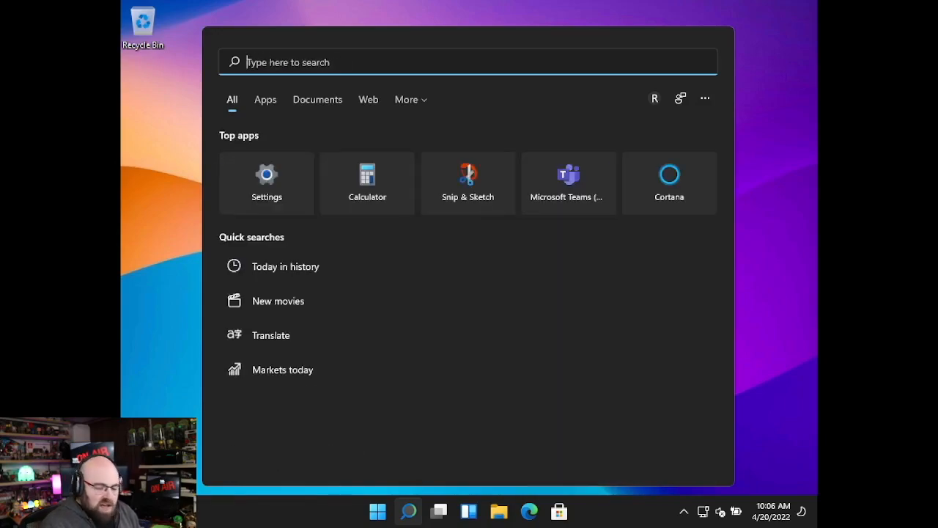
pyautogui.write('regedit')
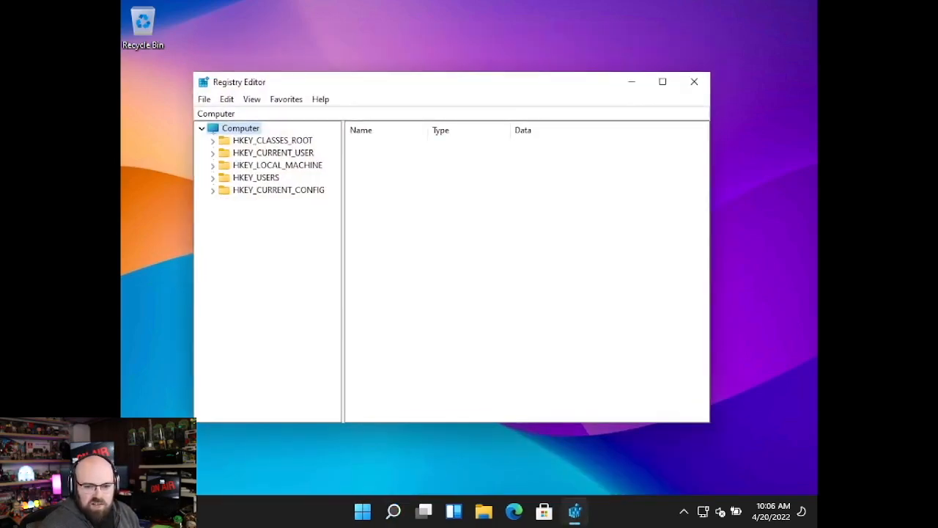
pyautogui.click(663, 82)
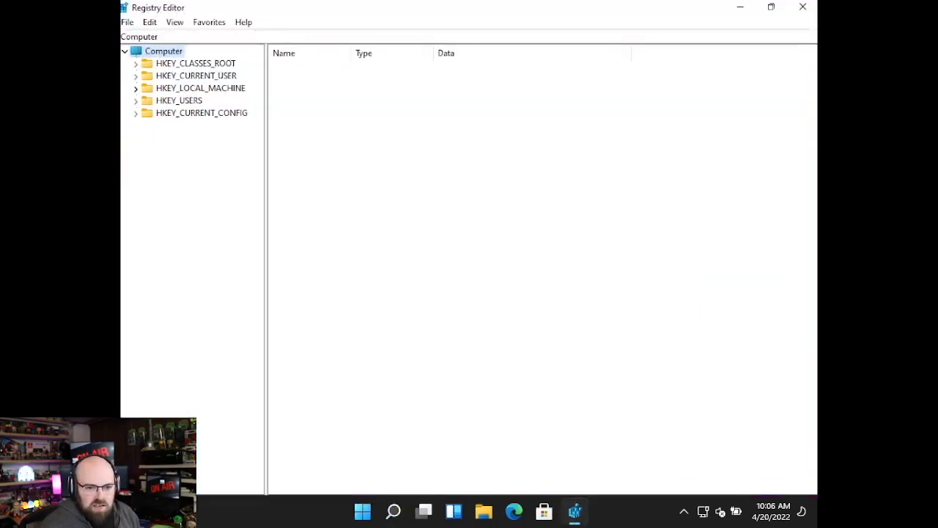
# - Expand the registry tree down into the Windows > CurrentVersion key
pyautogui.click(134, 88)
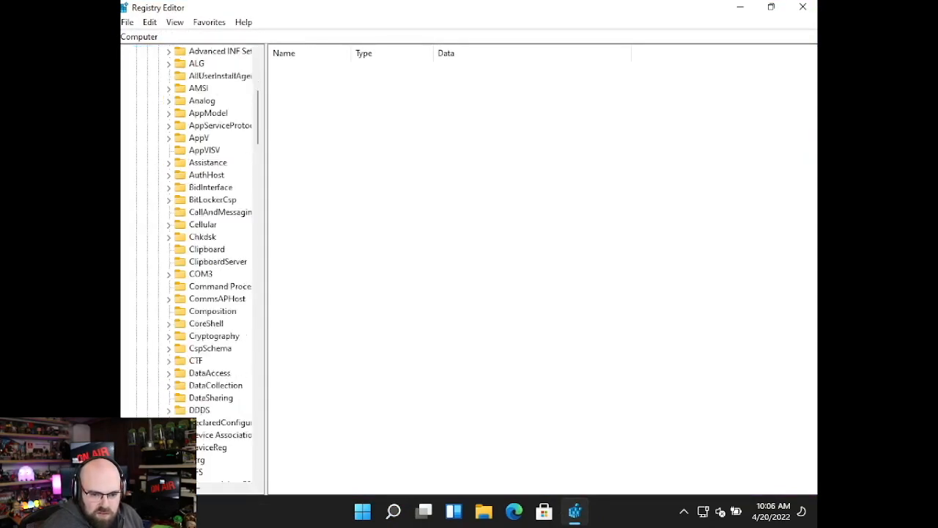
pyautogui.scroll(-3)
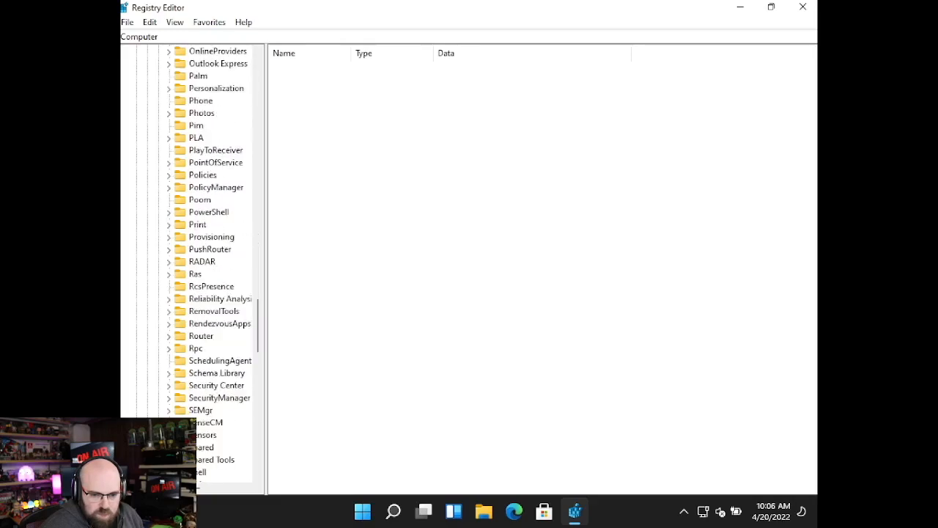
pyautogui.scroll(-3)
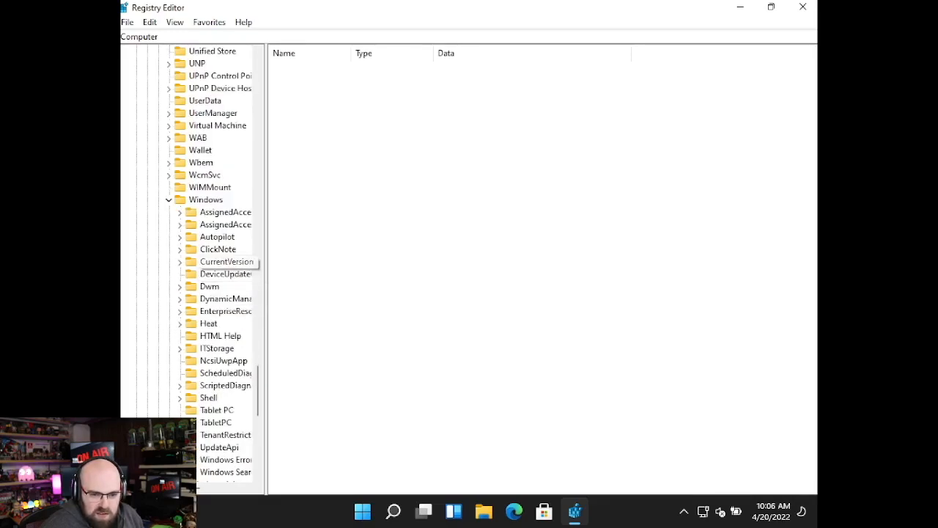
pyautogui.click(179, 261)
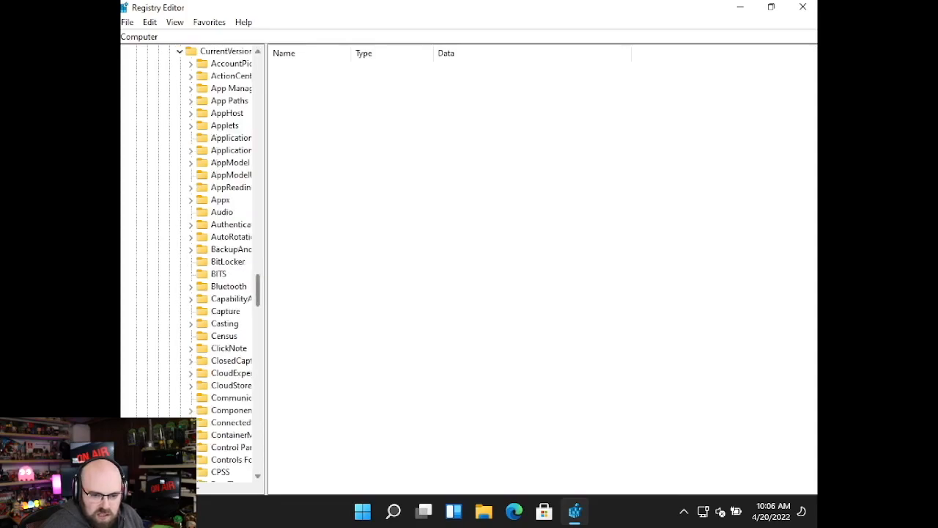
pyautogui.click(231, 397)
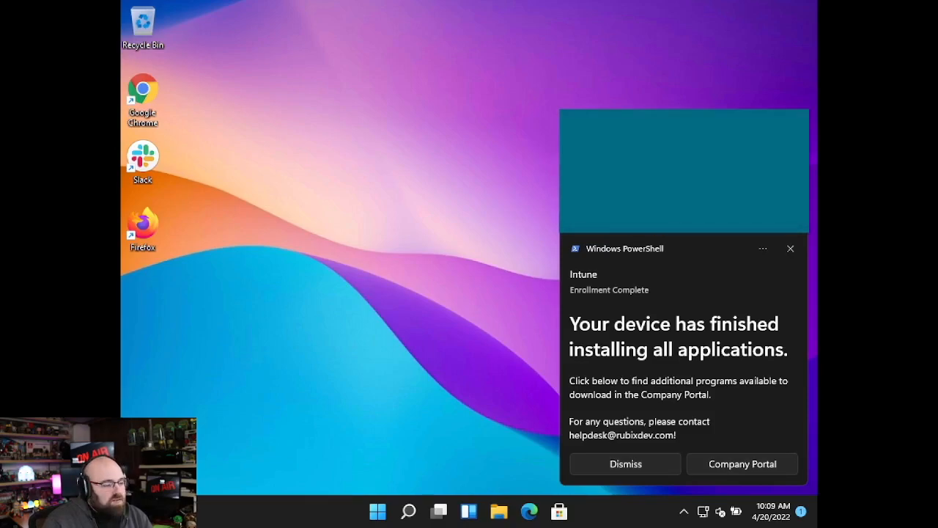
# - Launch Company Portal from the completion toast, then close it while it signs in
pyautogui.click(742, 463)
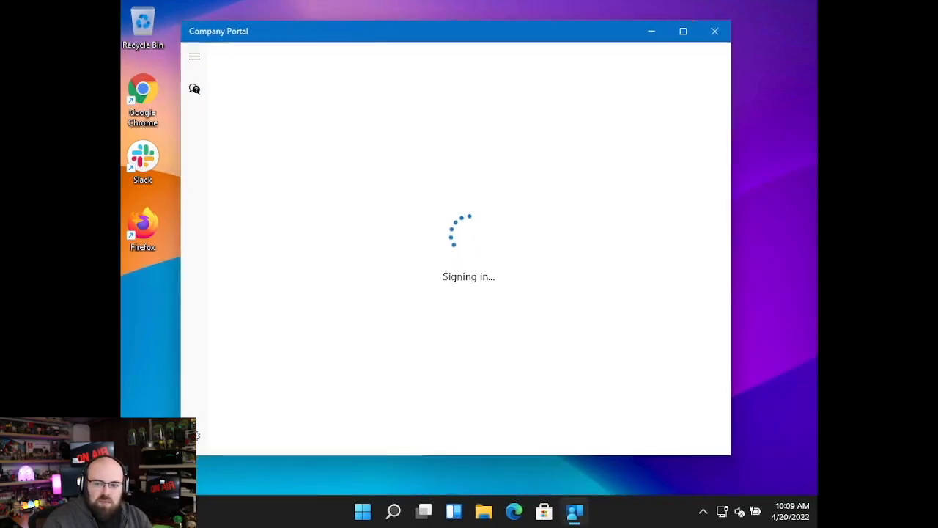
pyautogui.click(714, 31)
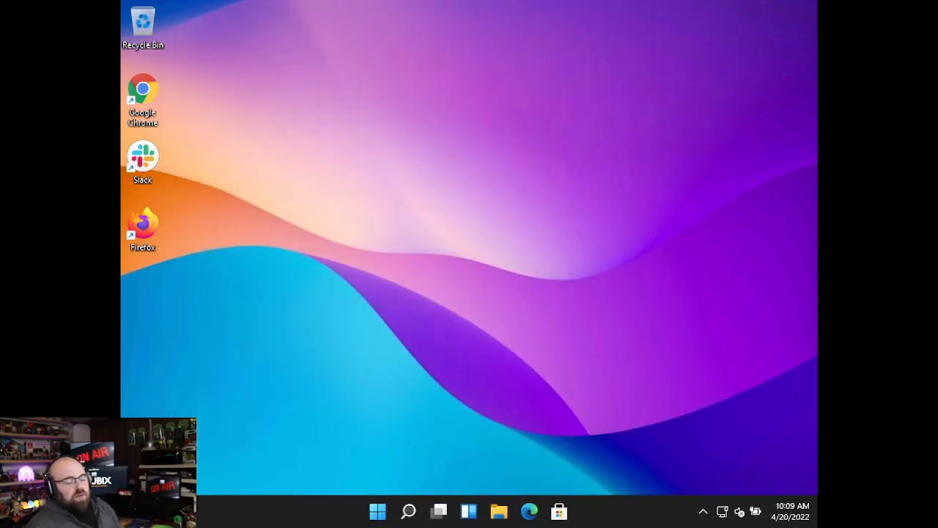